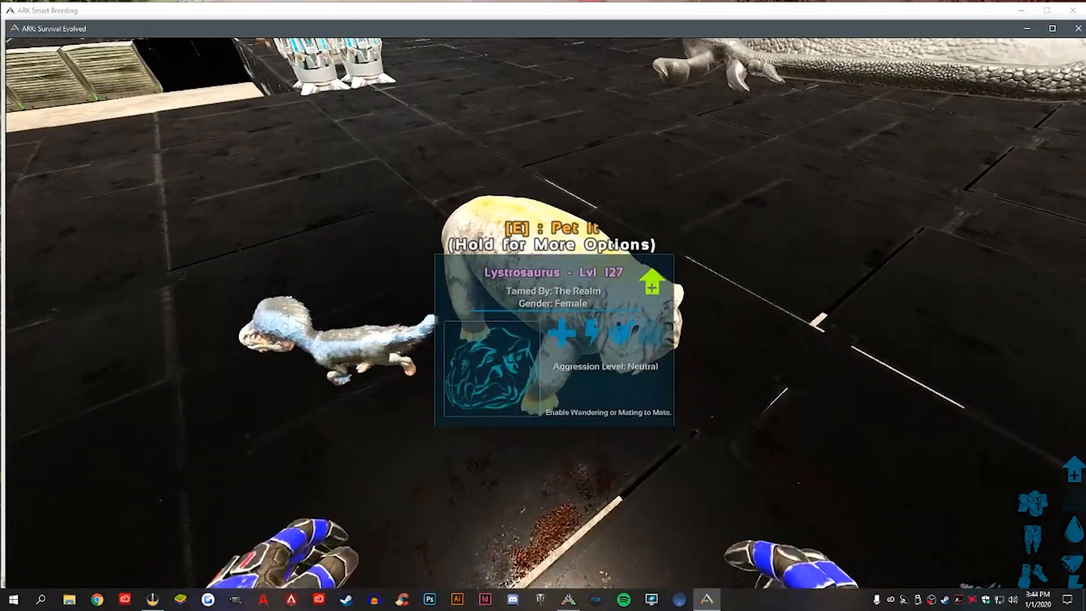
Step: Export the level 127 female Lystrosaurus via its Options menu with Export Dino
key("e")
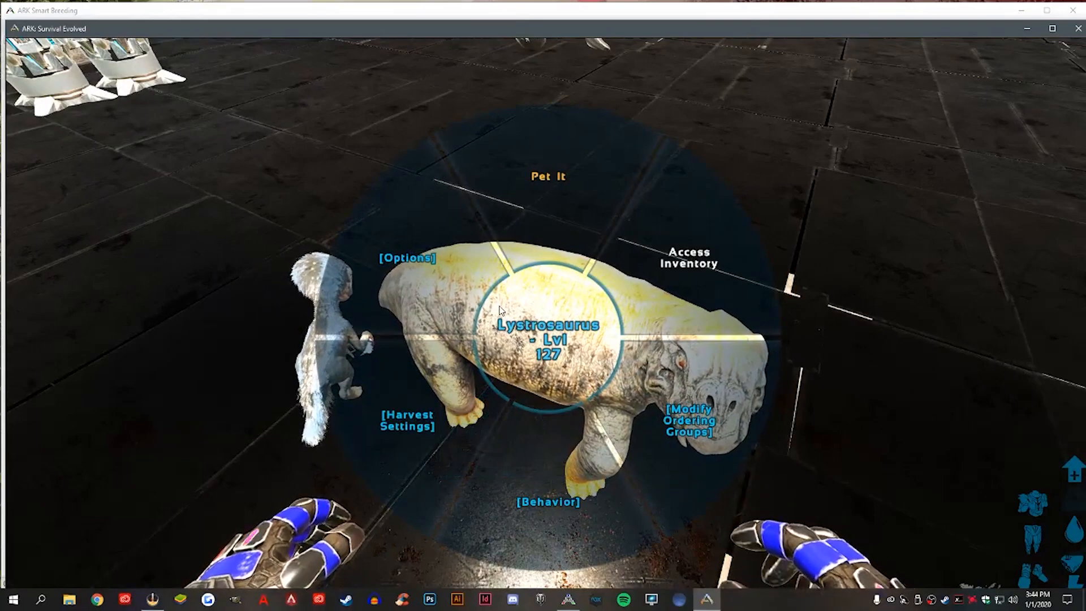
left_click(407, 256)
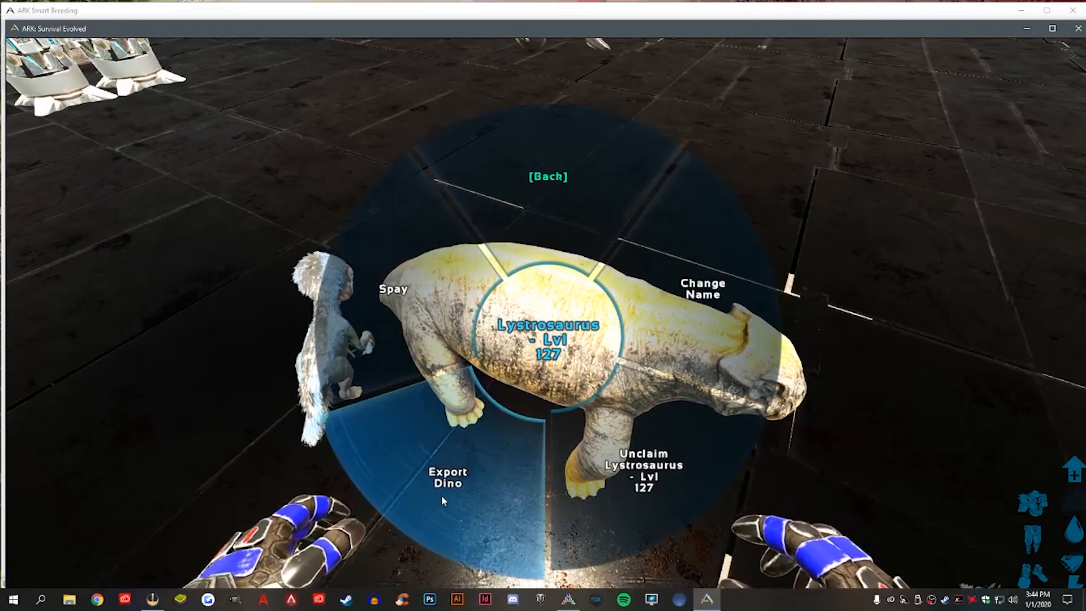
left_click(448, 477)
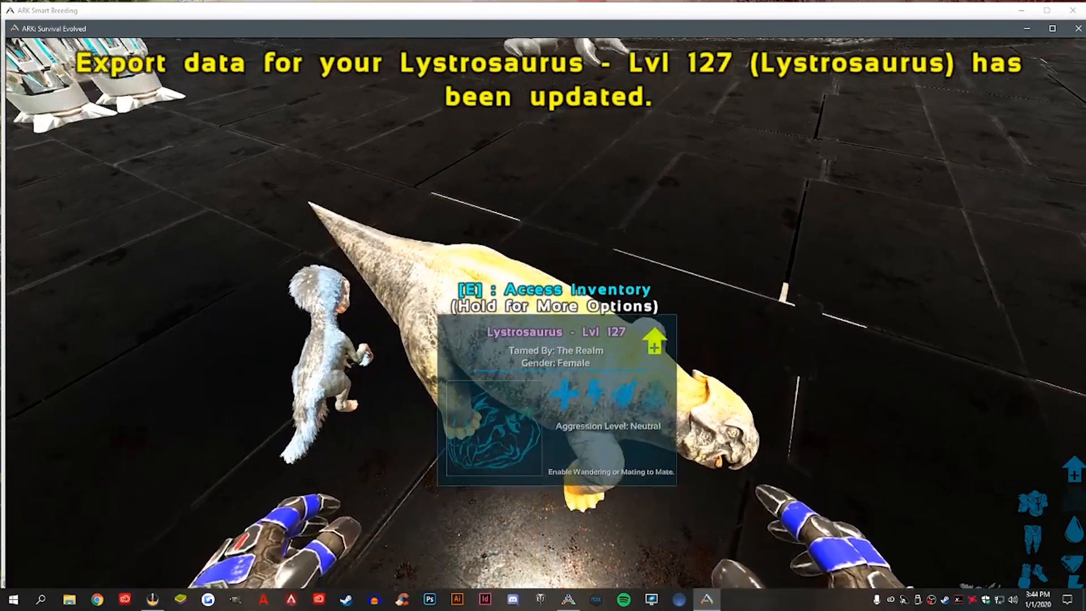
key("e")
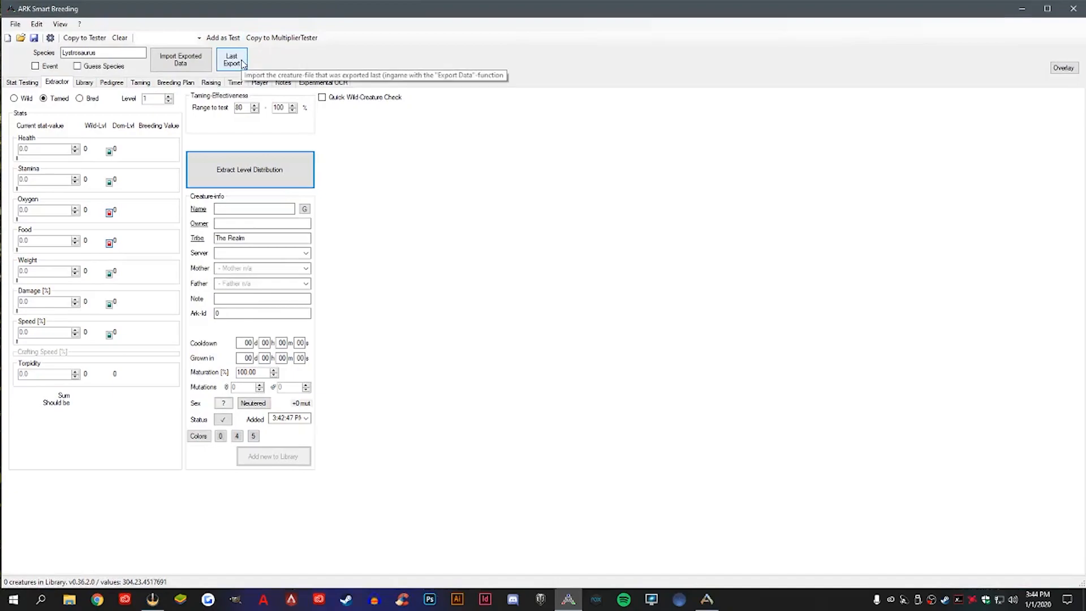
Step: Try importing the last export, then check the Import Exported settings page, which lists no folders
left_click(231, 59)
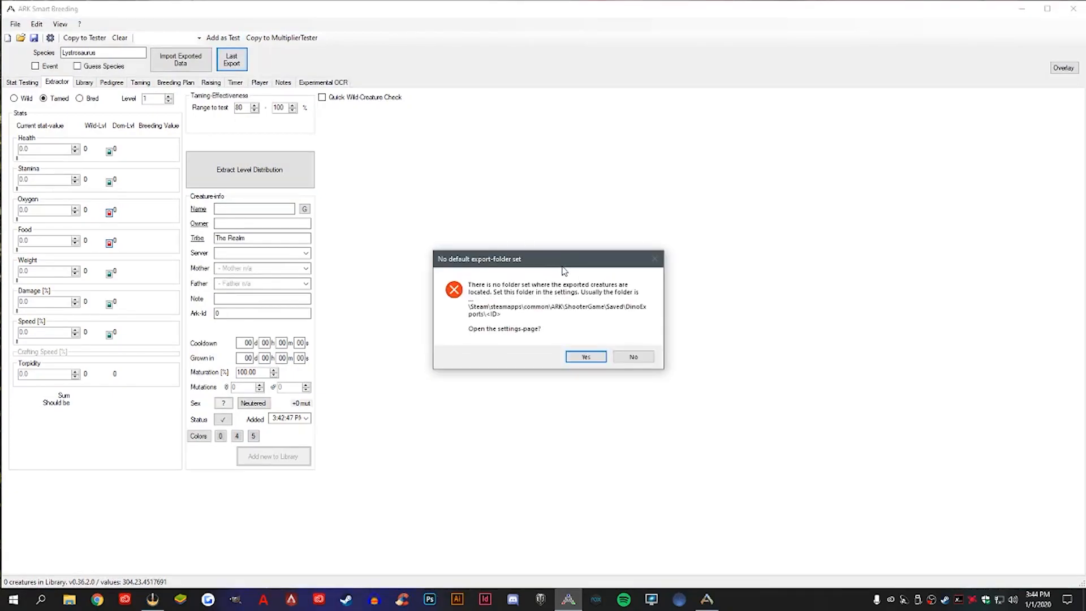
mouse_move(529, 311)
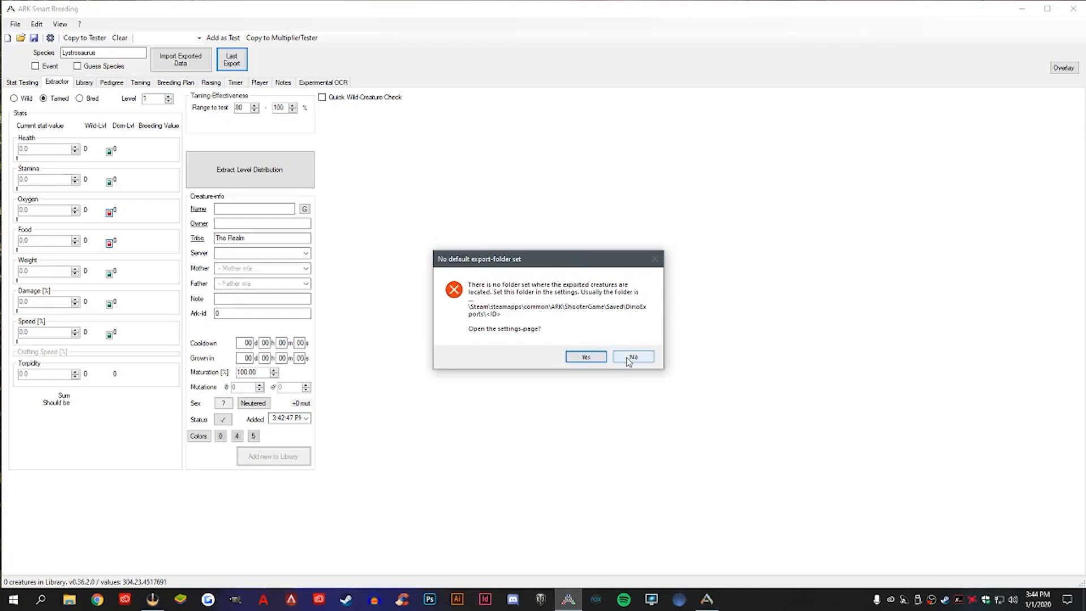
left_click(585, 357)
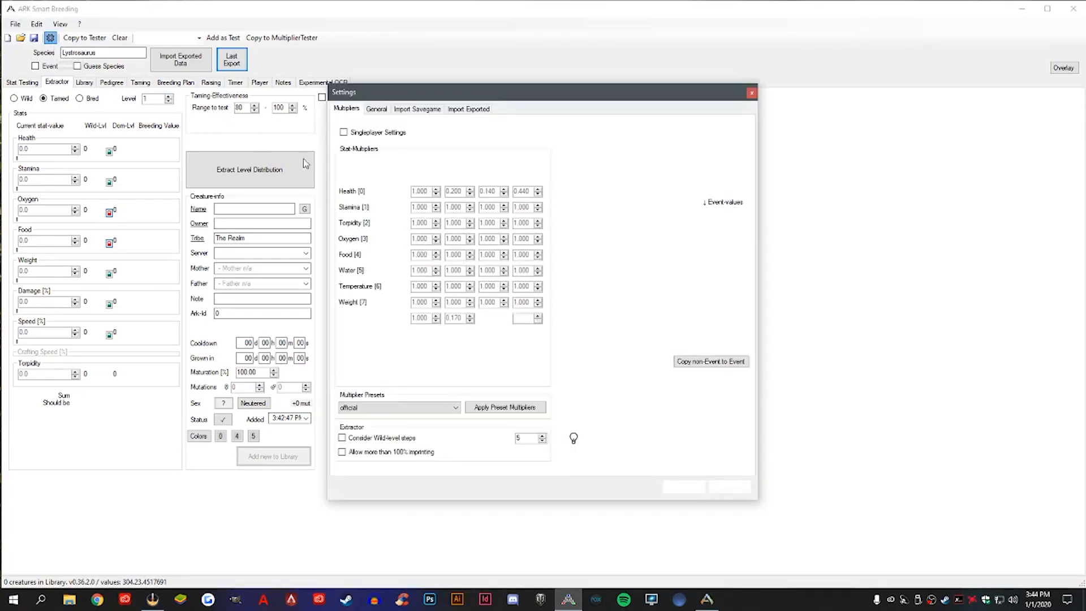
left_click(469, 108)
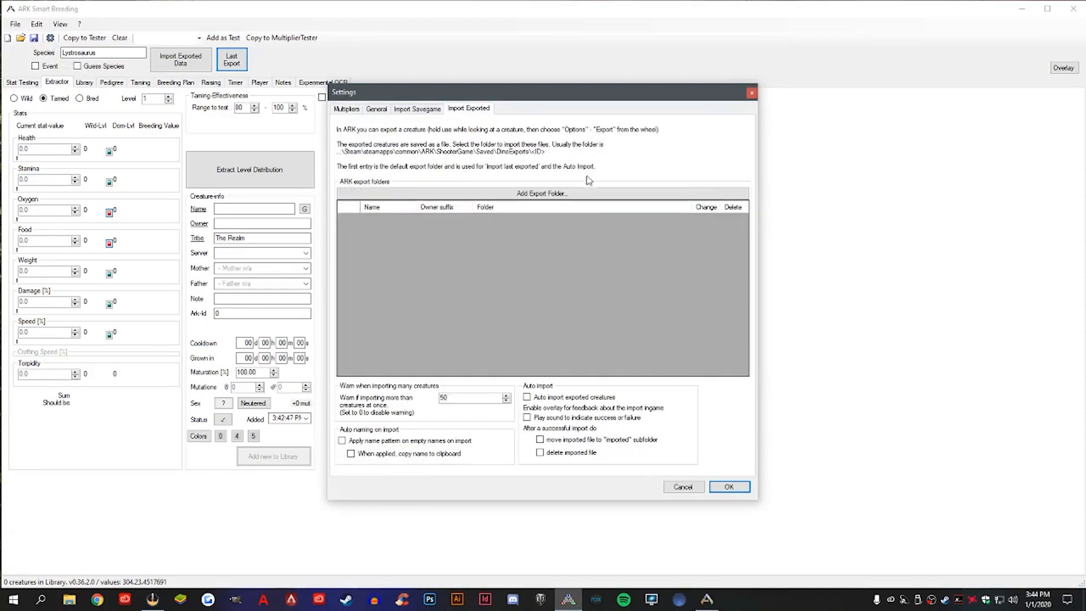
left_click(728, 487)
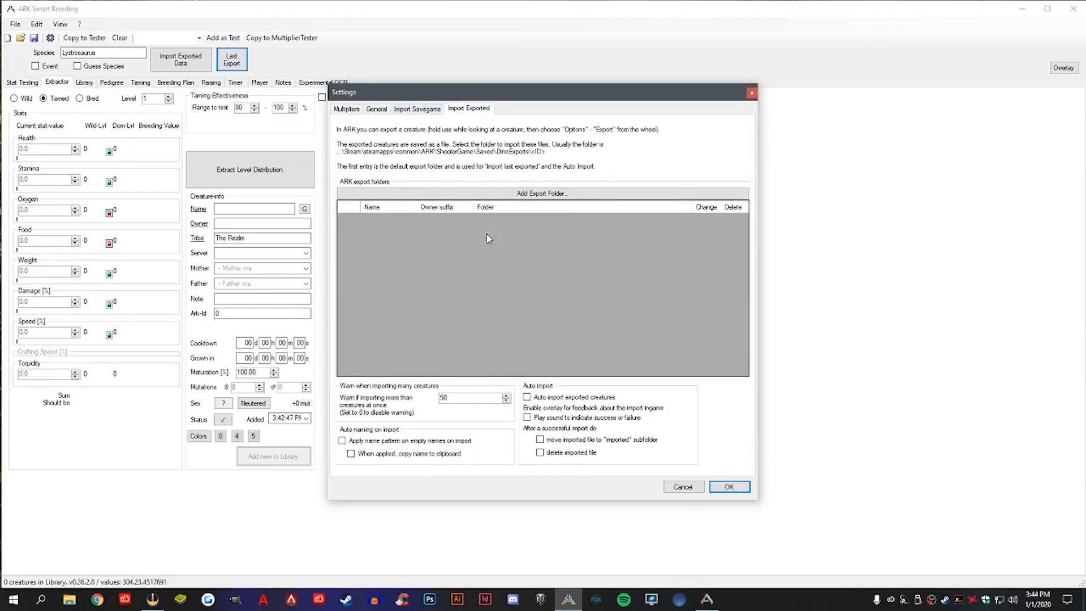
left_click(729, 487)
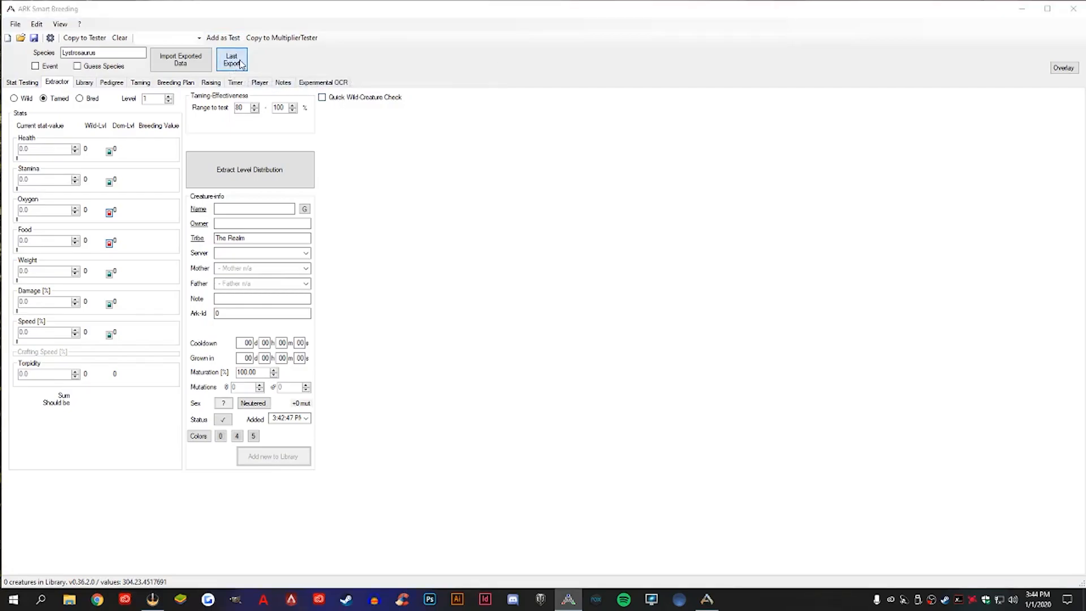
left_click(232, 58)
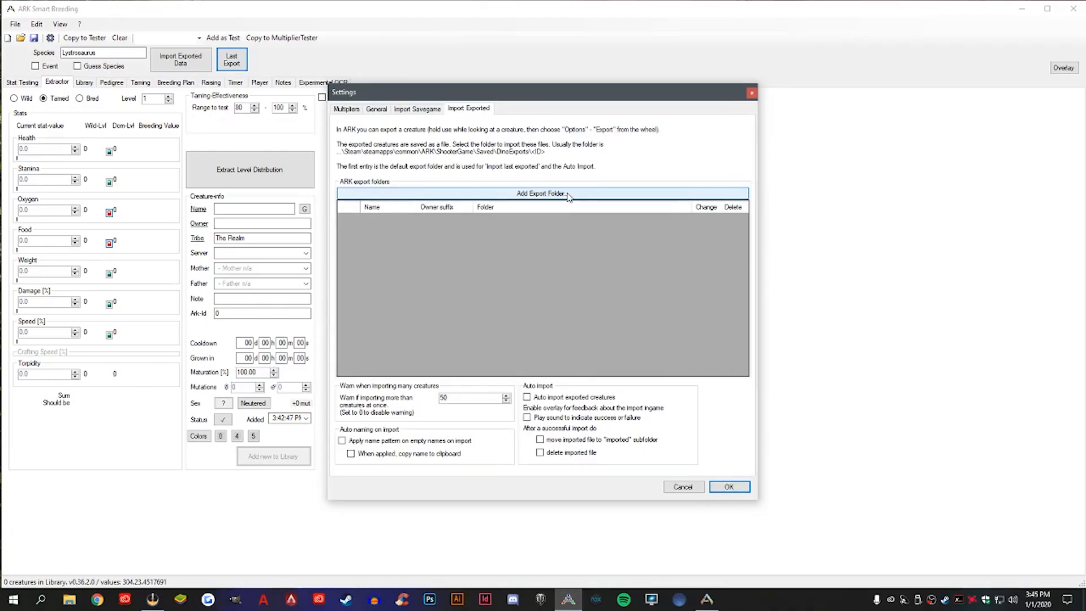
mouse_move(571, 202)
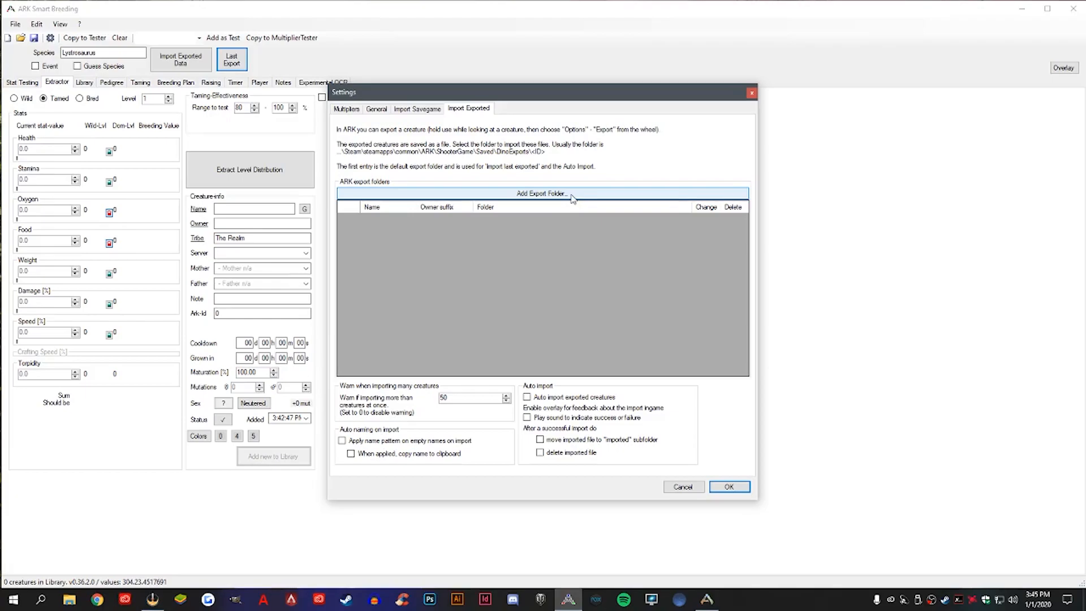
Step: Add ShooterGame\Saved\DinoExports\<player ID> as the export folder
left_click(541, 193)
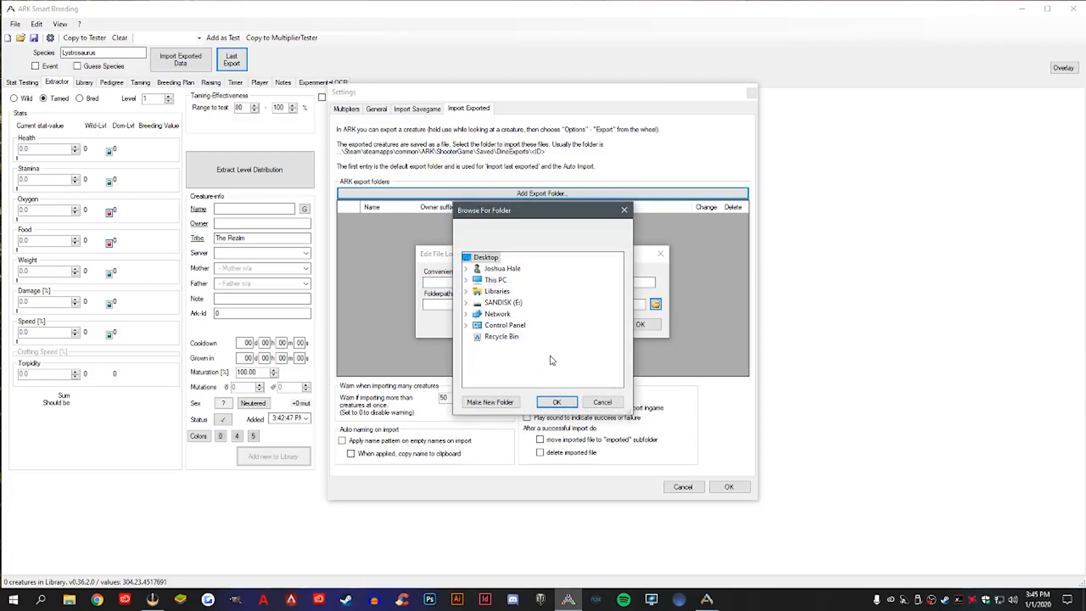
left_click(498, 290)
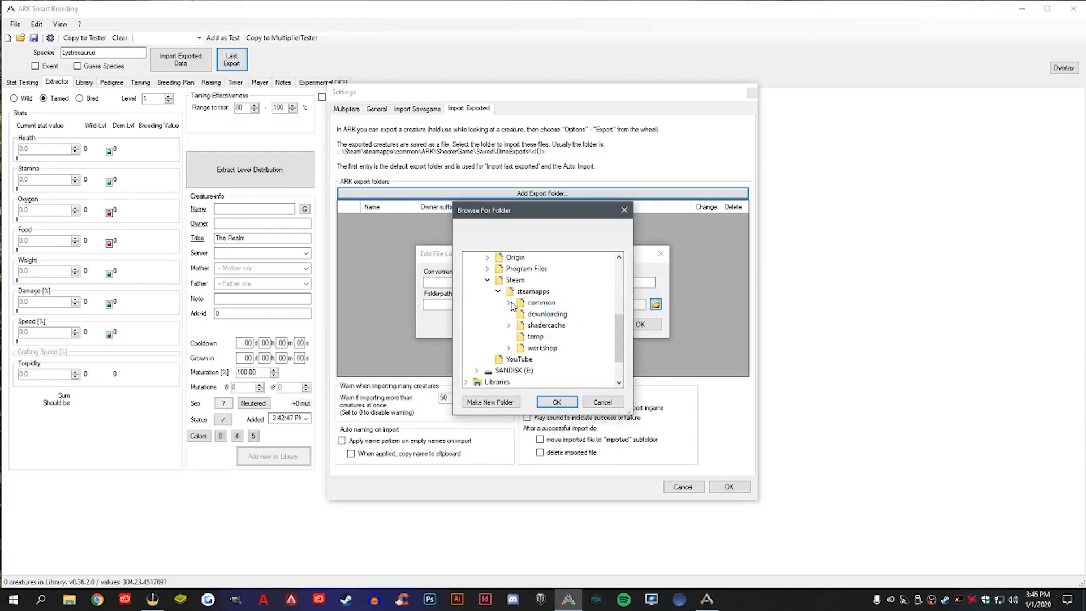
left_click(509, 302)
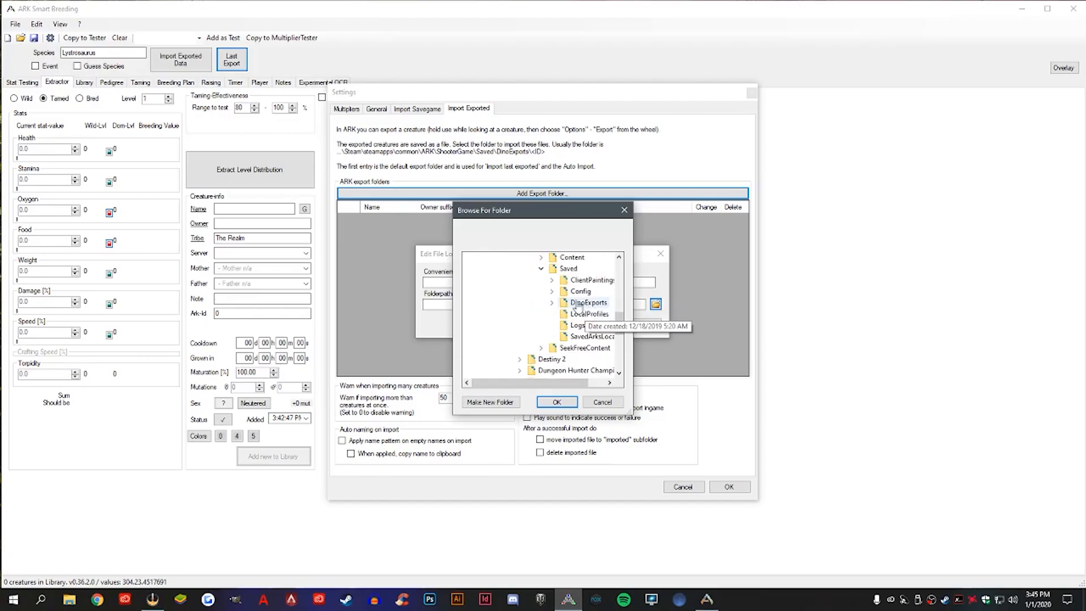
left_click(552, 302)
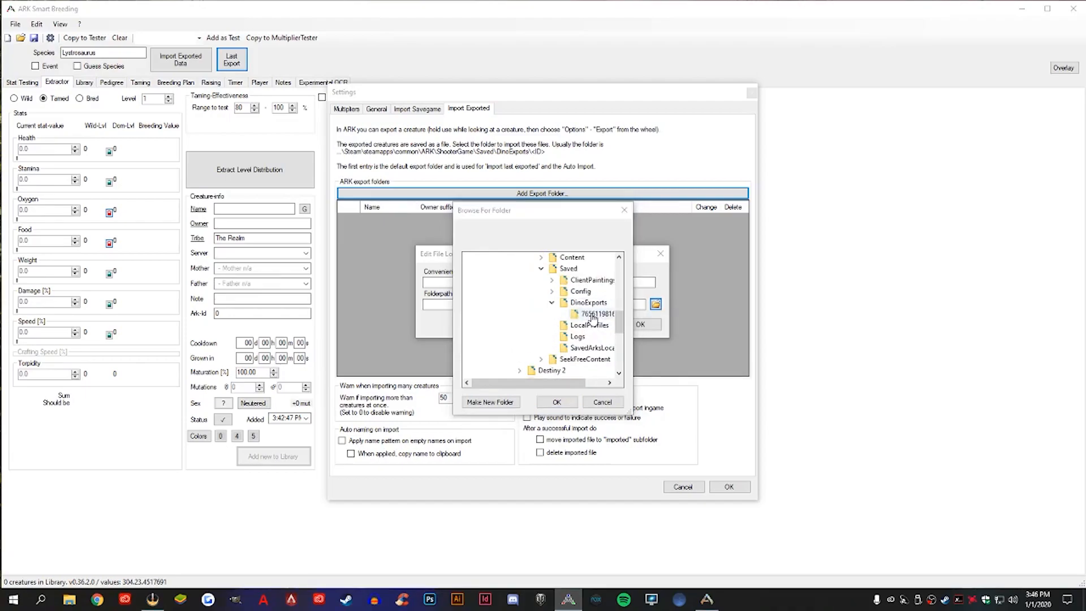
left_click(556, 402)
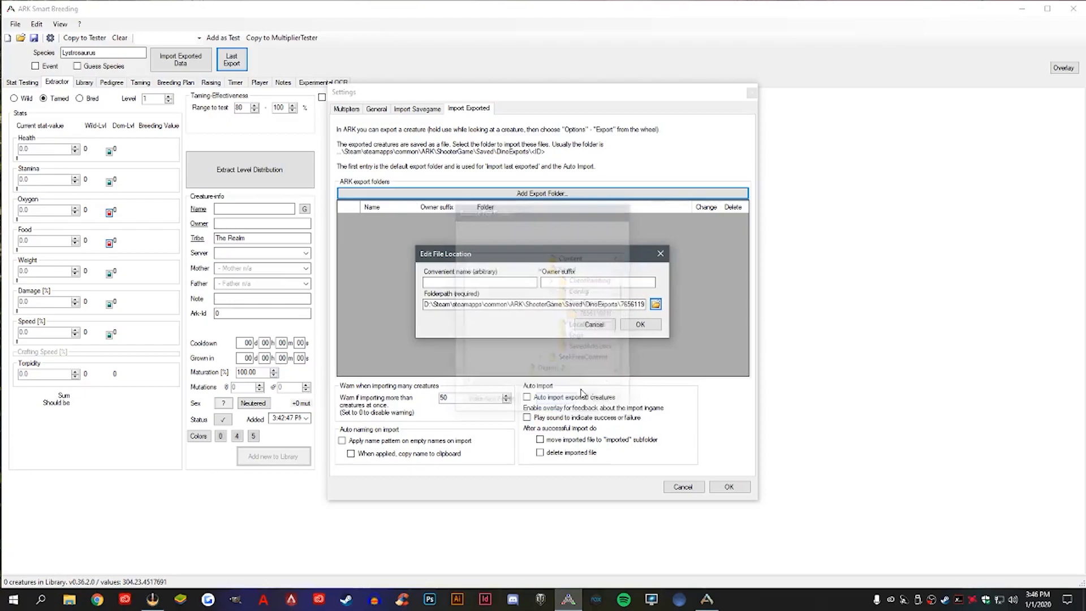
left_click(639, 324)
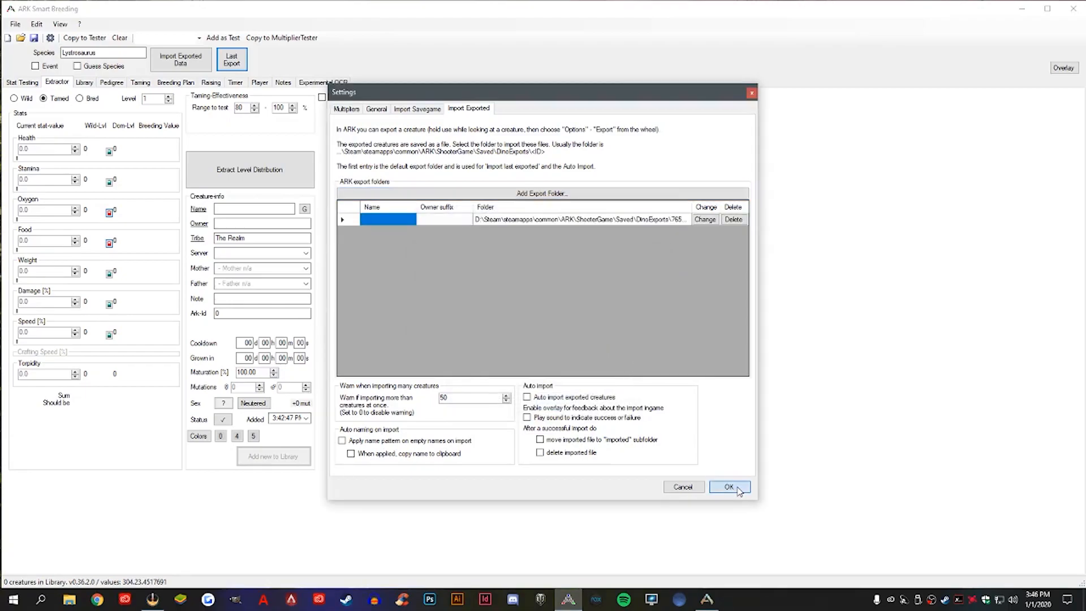
Step: Import the last exported Lystrosaurus and add it as the library's first creature
left_click(728, 487)
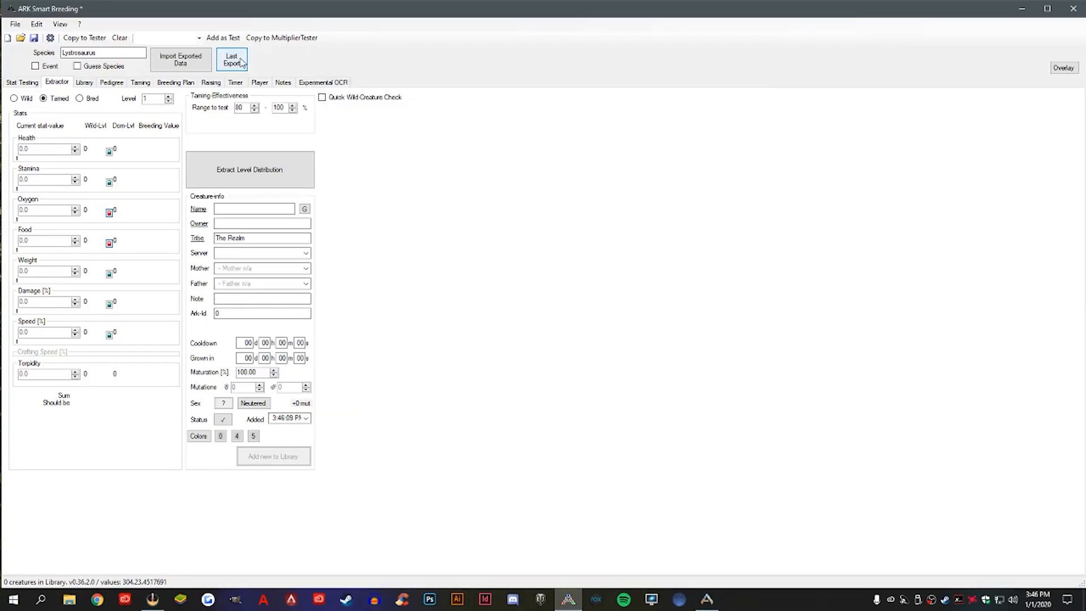
left_click(232, 60)
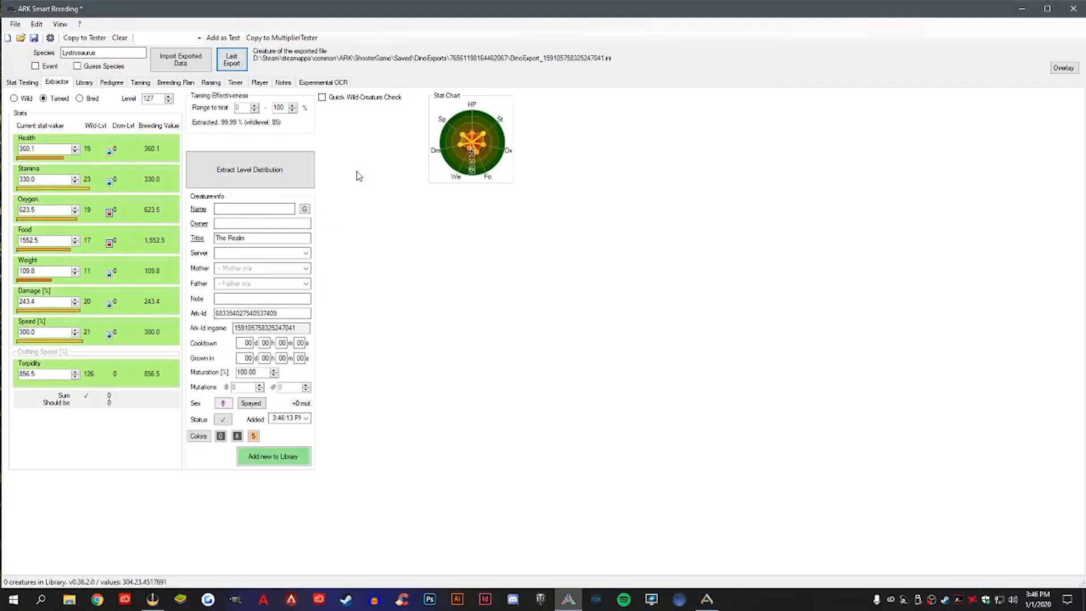
mouse_move(96, 180)
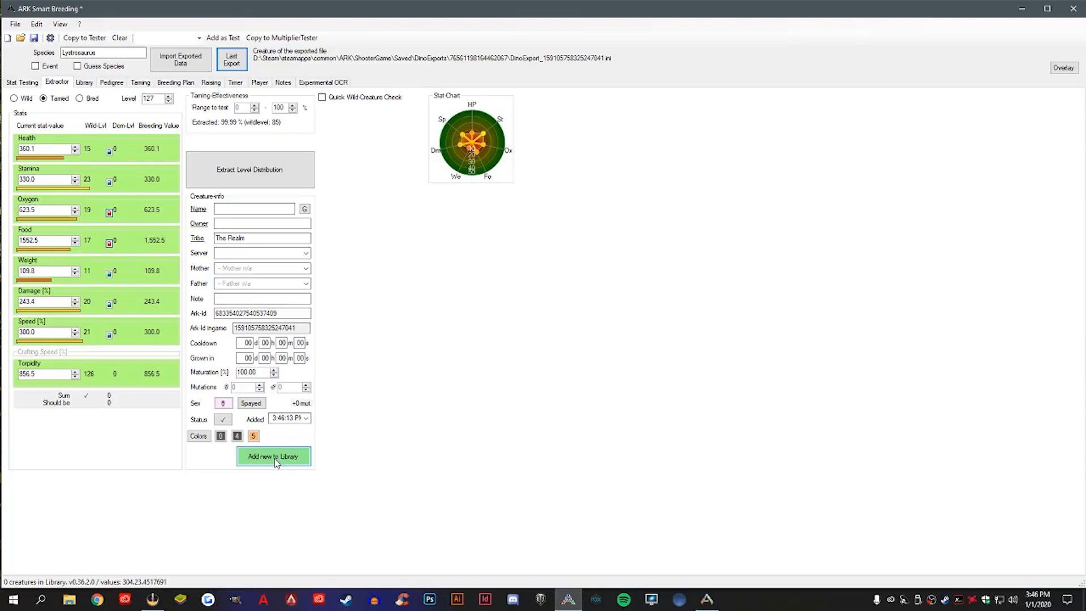
left_click(272, 456)
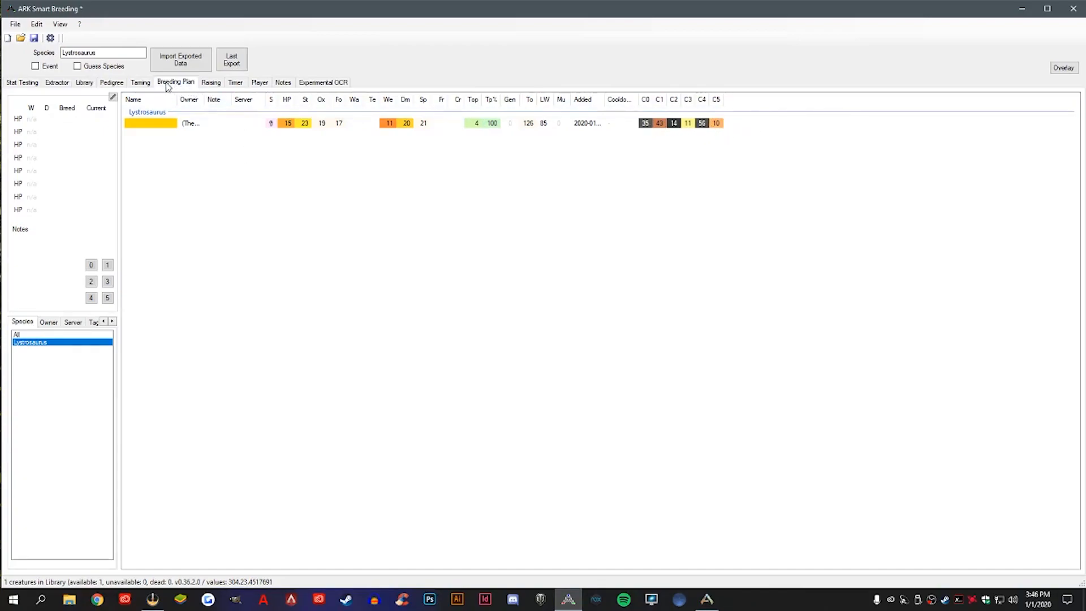
Step: View the Lystrosaurus breeding plan, switching between Top Stats Lc and Top Stats Cn modes
left_click(175, 81)
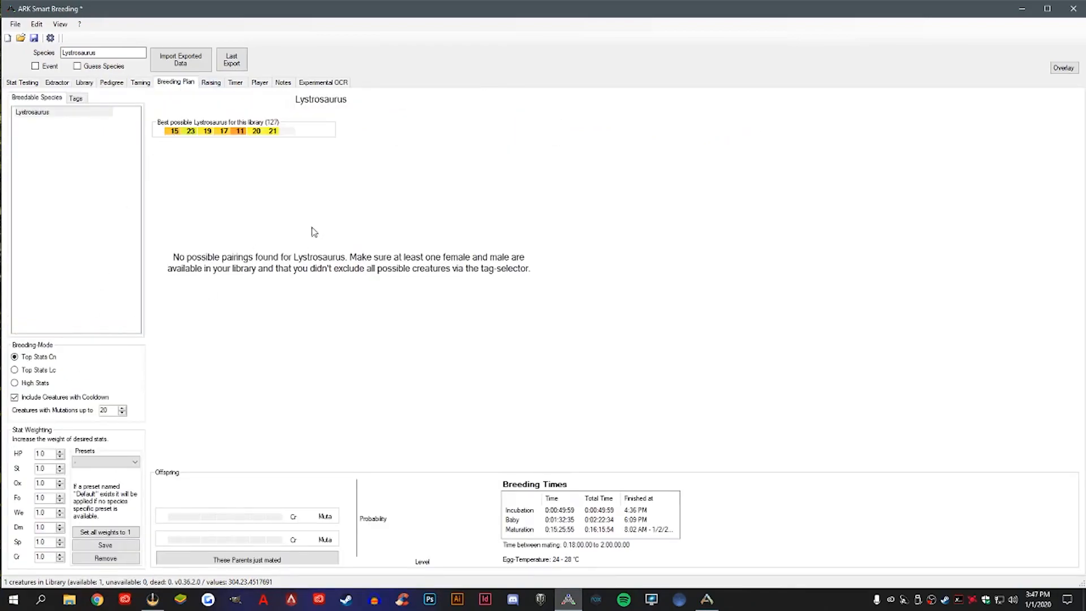
mouse_move(611, 140)
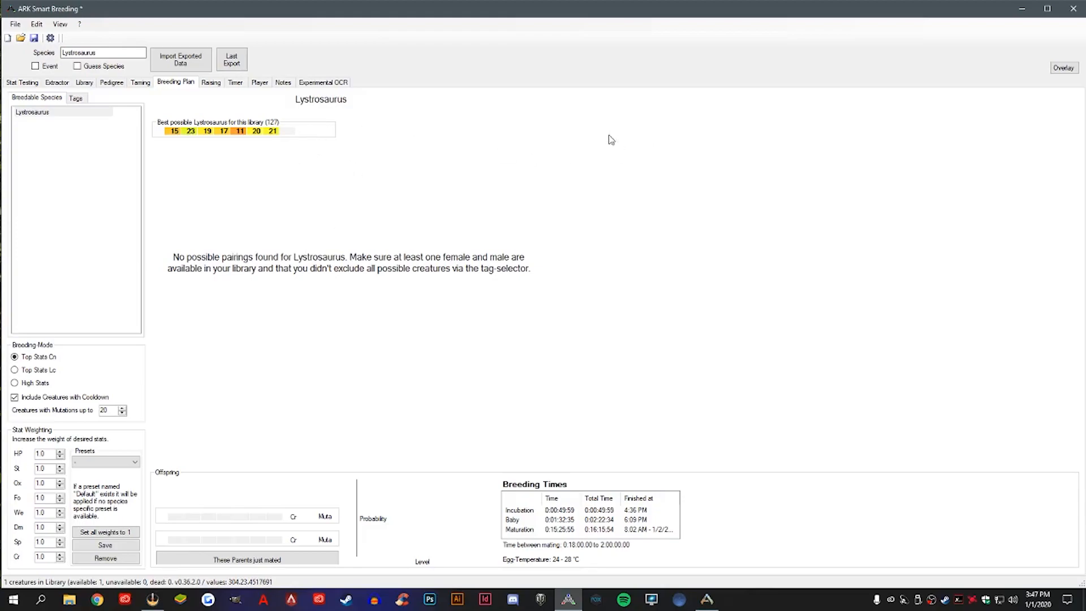
mouse_move(408, 315)
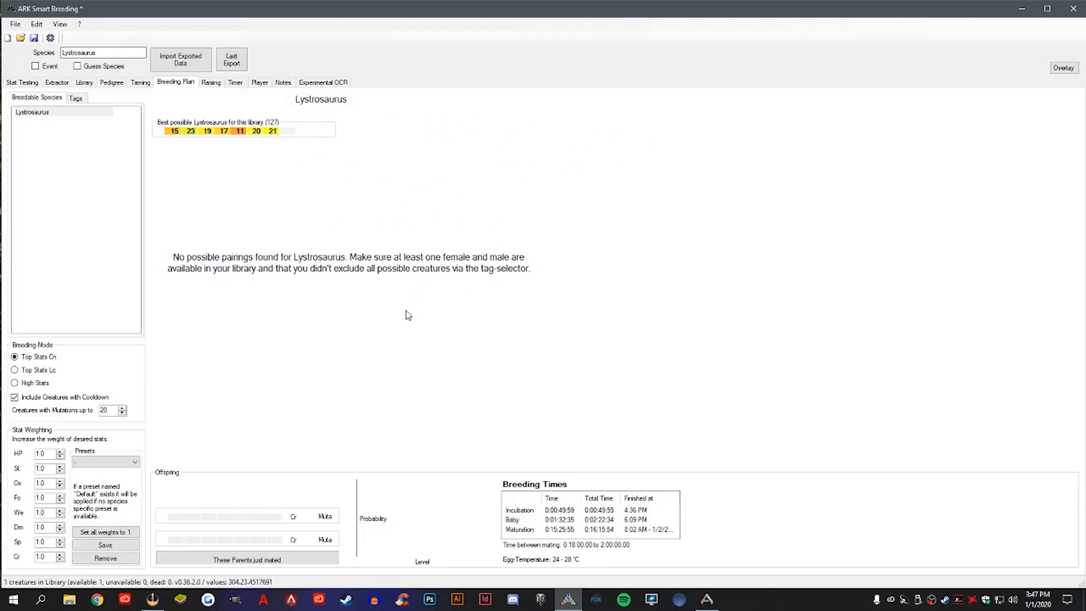
left_click(14, 370)
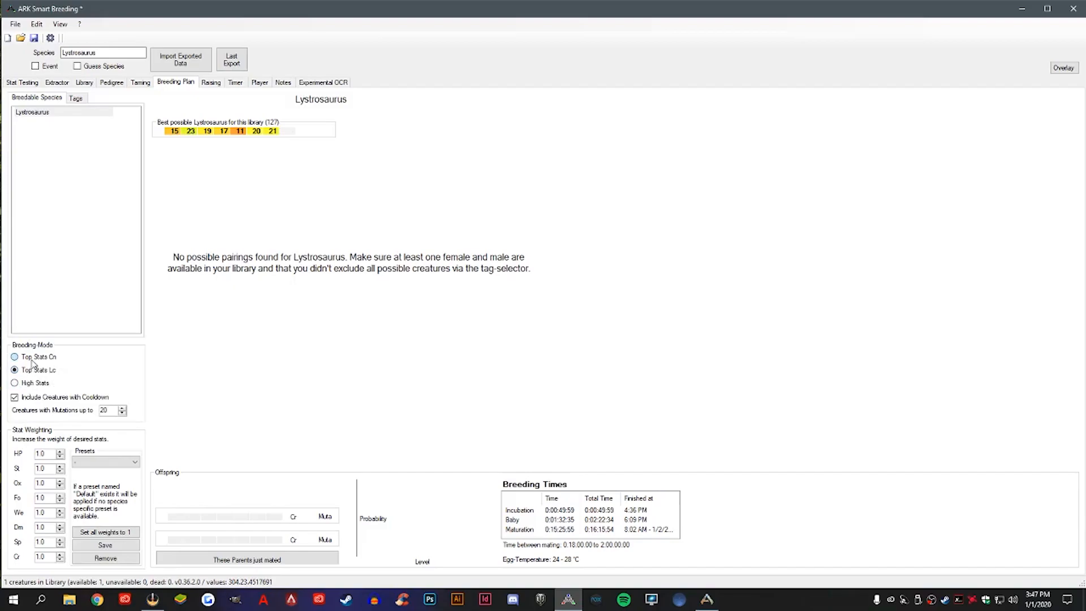
left_click(84, 82)
type("ShiftysDinos")
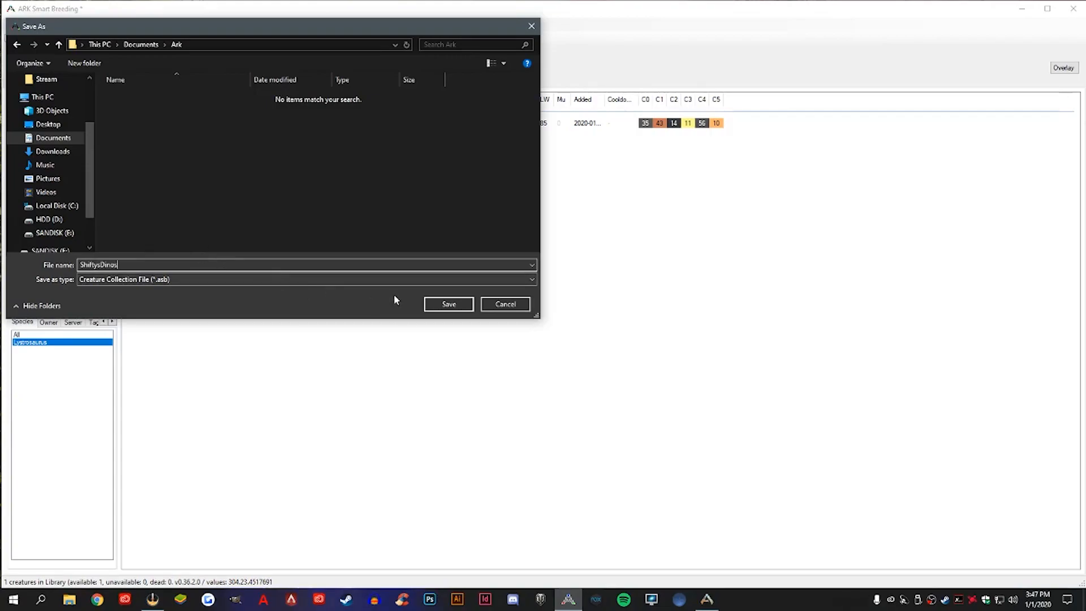
Step: Save the library as ShiftysDinos.asb in Documents\Ark
left_click(448, 303)
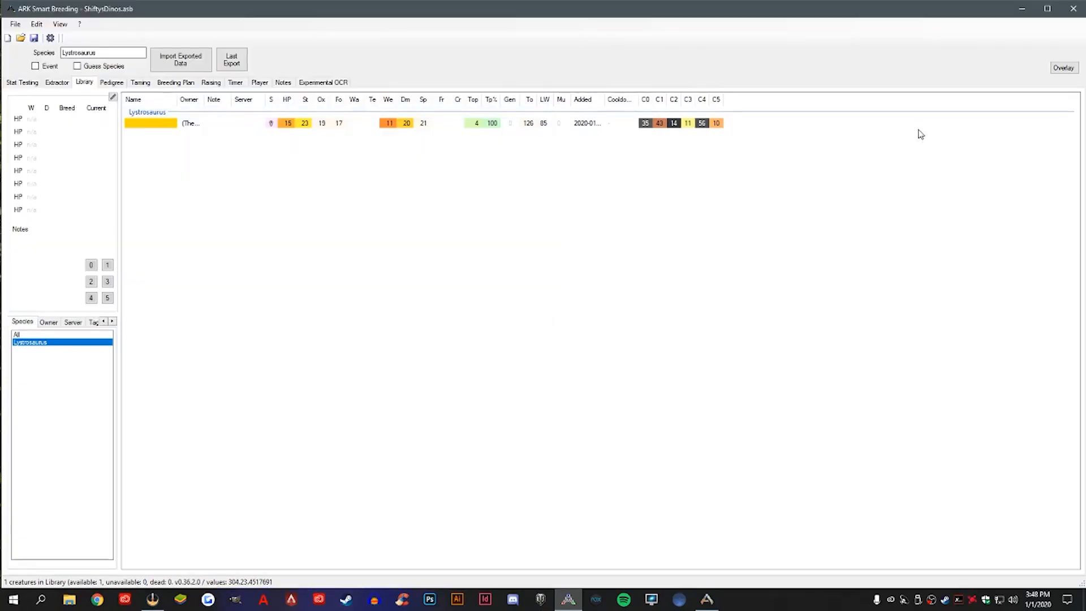
mouse_move(468, 203)
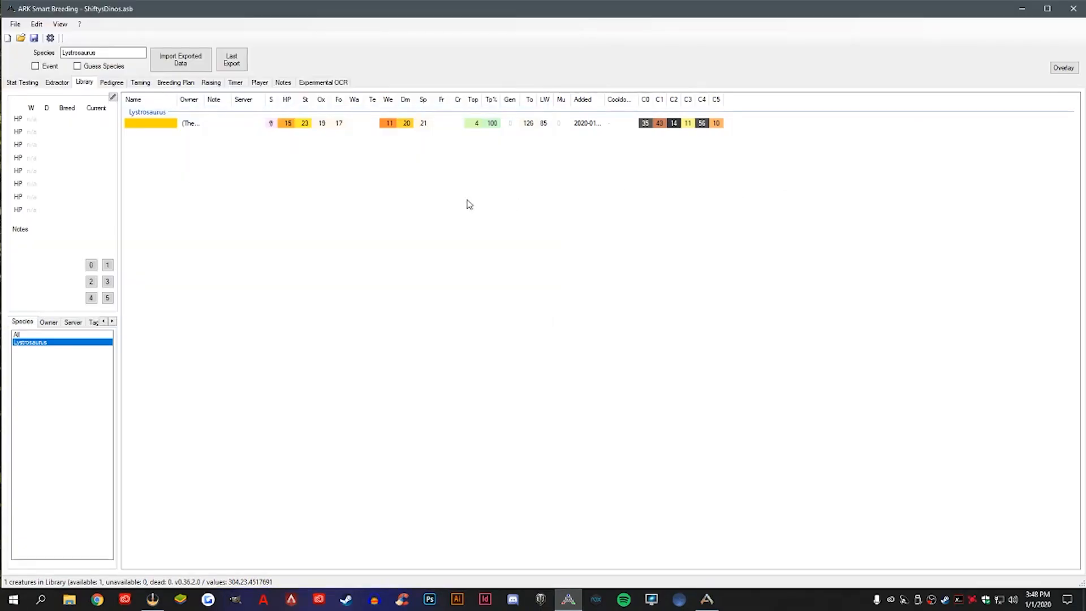
mouse_move(345, 196)
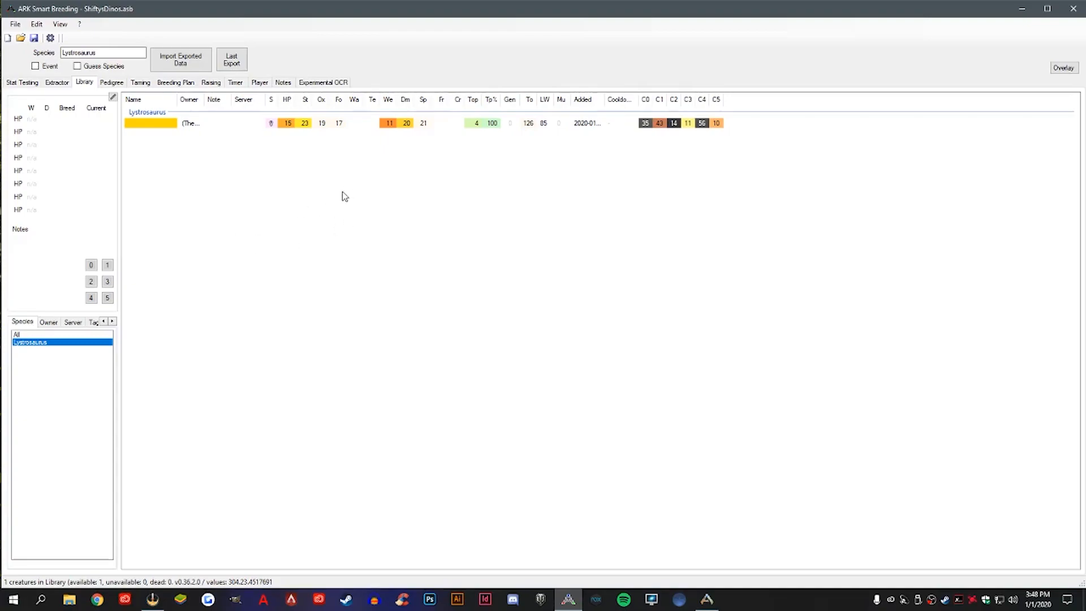
mouse_move(990, 127)
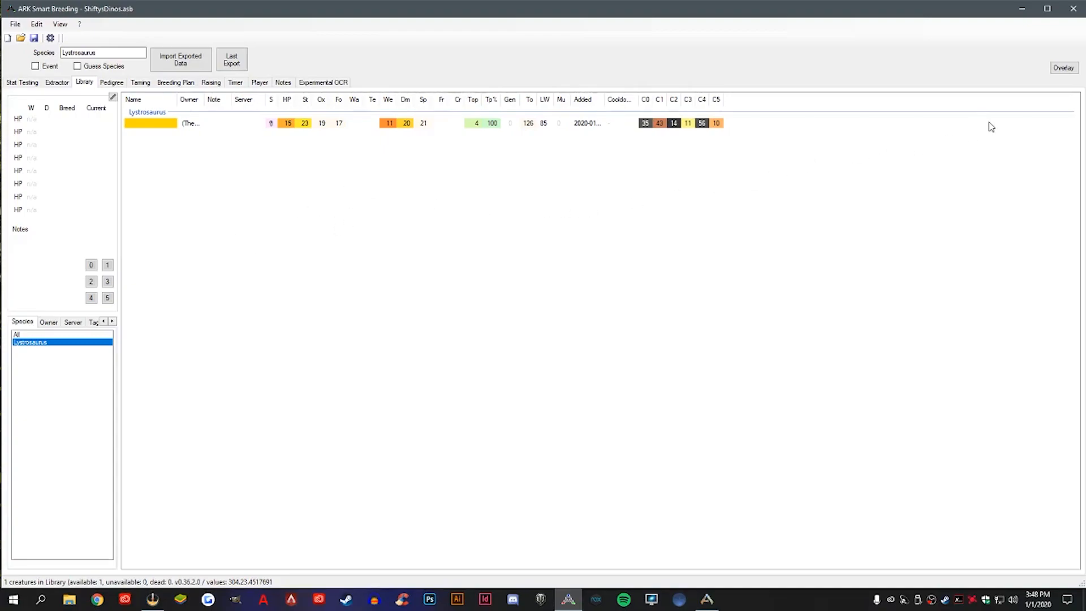